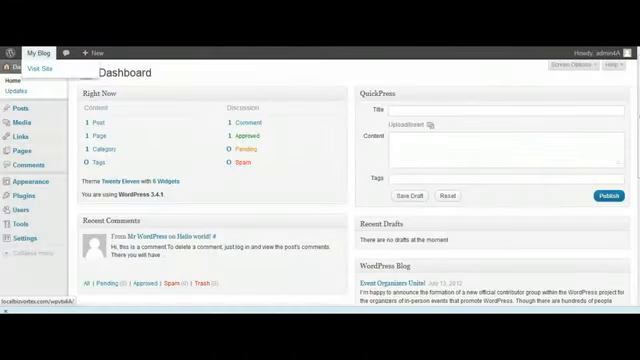
mouse_move(197, 160)
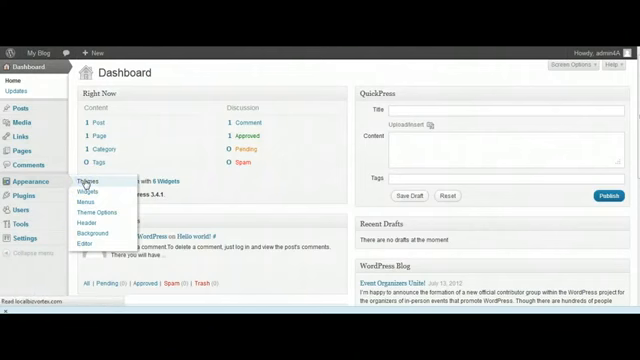
- Upload the LocalBizVortex.zip package from Appearance > Themes and install it
click(86, 187)
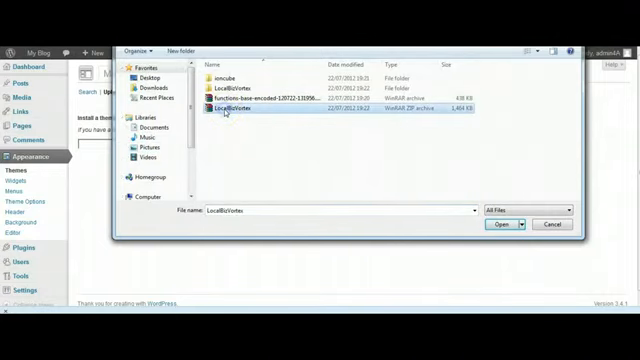
click(509, 224)
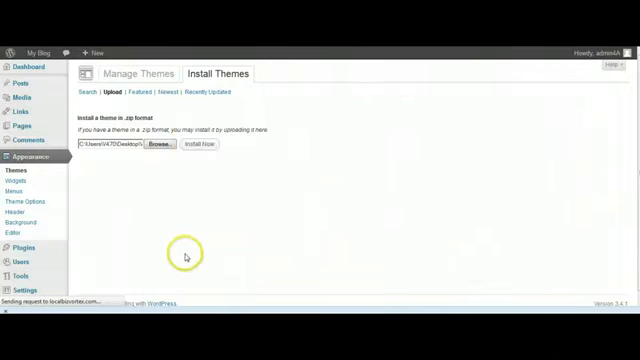
mouse_move(148, 288)
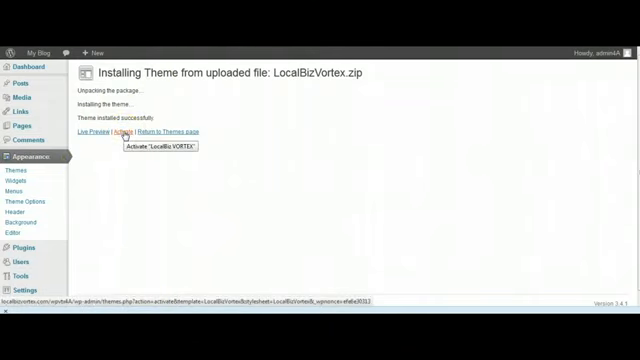
- Activate the newly installed LocalBiz VORTEX theme
click(122, 132)
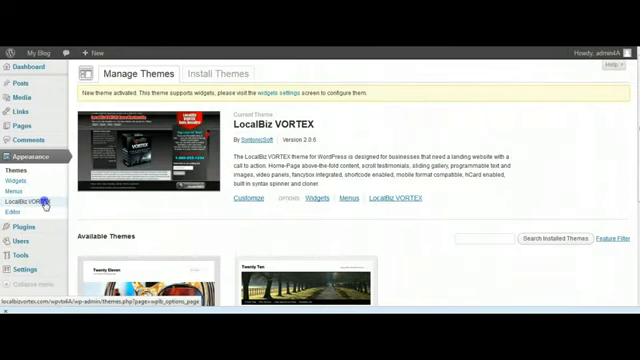
- Enter the e-mail address and activation key in the LocalBiz VORTEX panel and activate the license
click(33, 205)
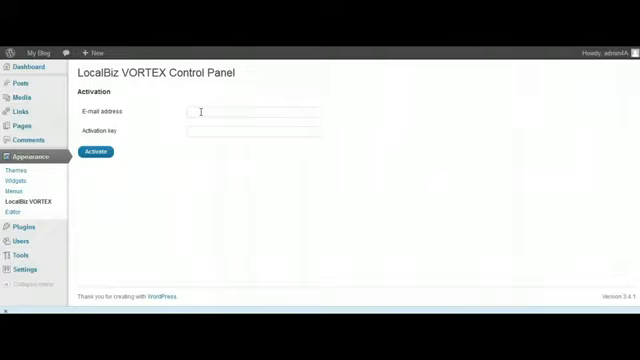
click(210, 112)
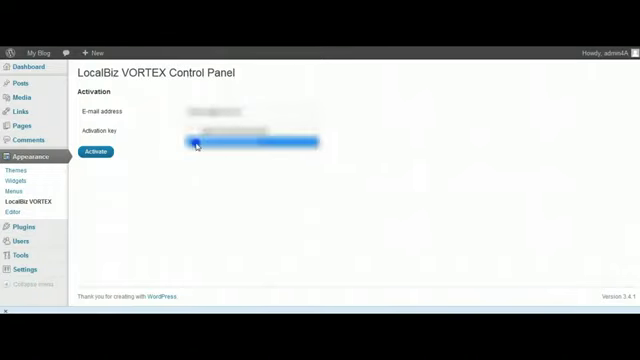
click(95, 153)
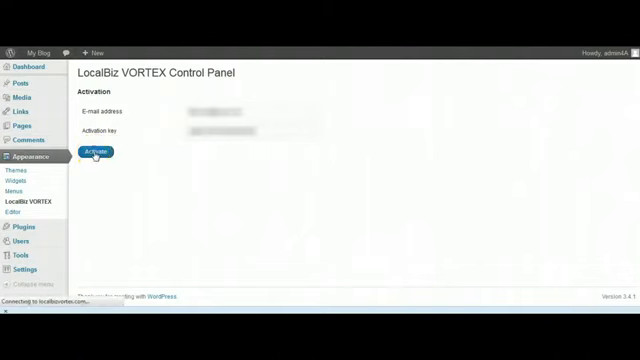
click(97, 153)
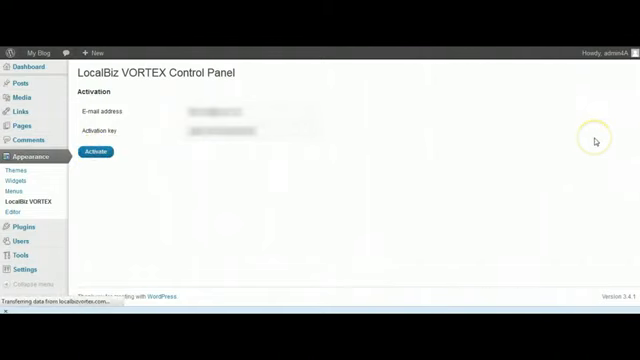
click(98, 153)
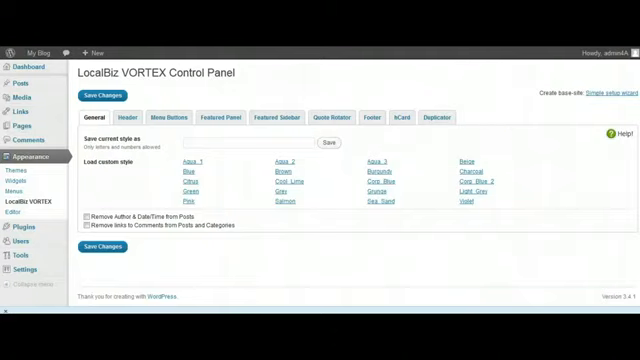
mouse_move(593, 112)
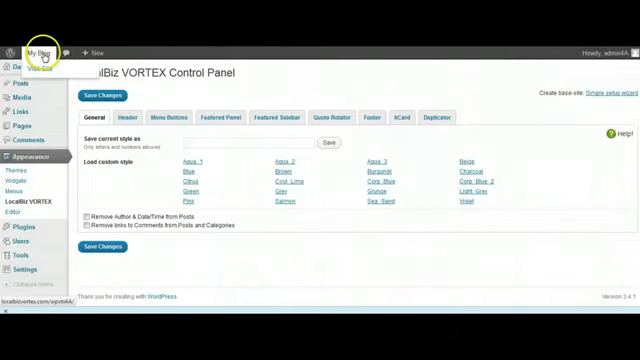
mouse_move(312, 54)
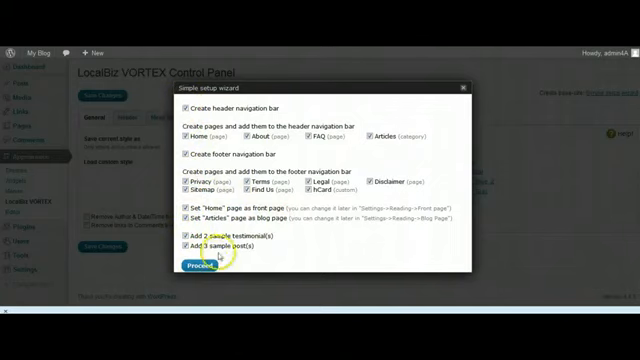
- Run the simple setup wizard with all options checked to generate the base mastersite
click(200, 264)
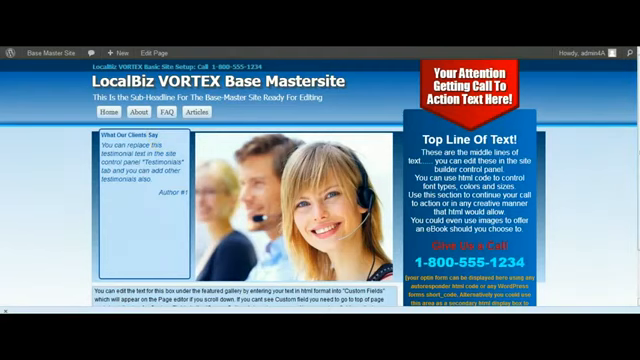
scroll(down, 3)
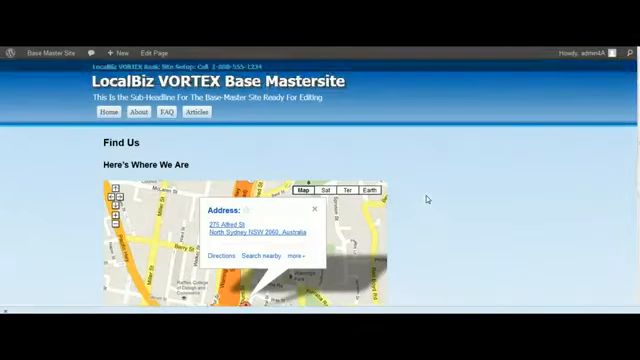
scroll(down, 3)
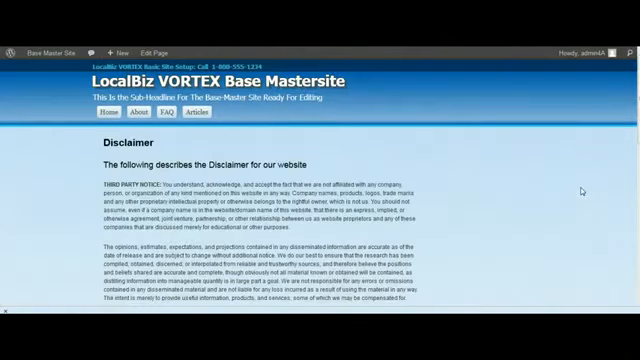
scroll(down, 3)
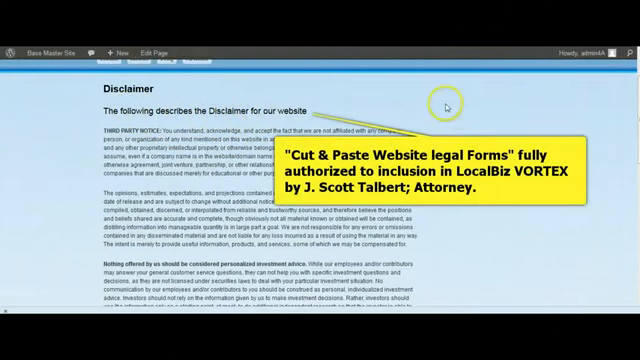
scroll(down, 3)
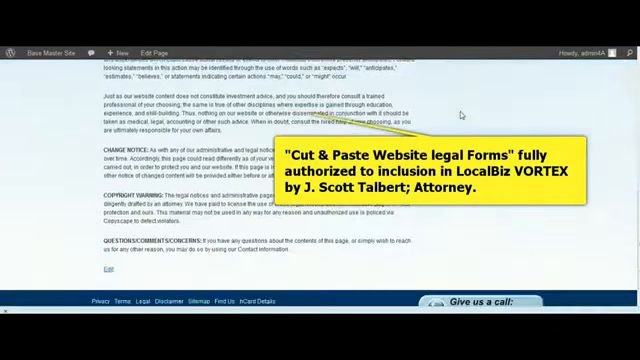
scroll(down, 3)
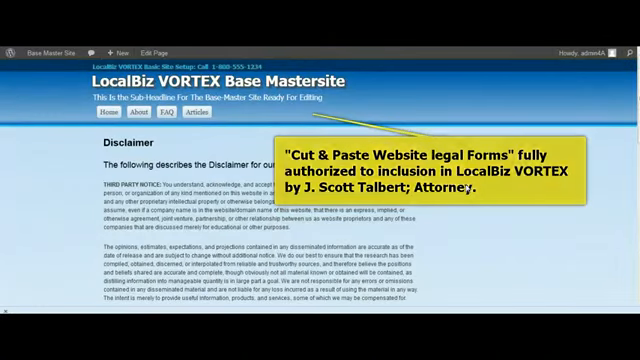
scroll(down, 3)
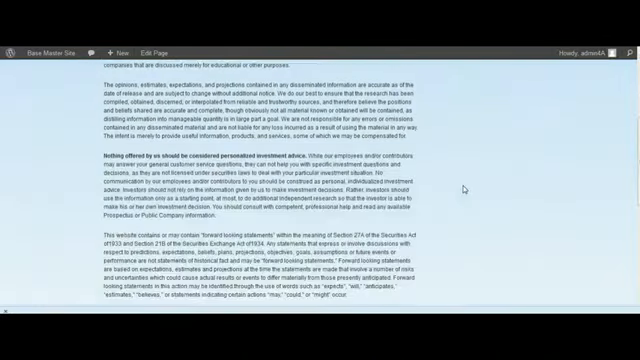
scroll(down, 3)
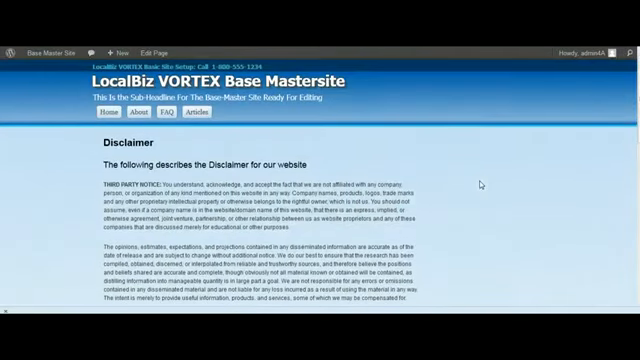
scroll(down, 3)
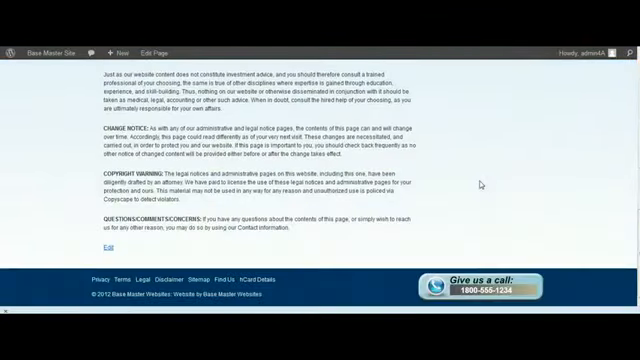
click(244, 280)
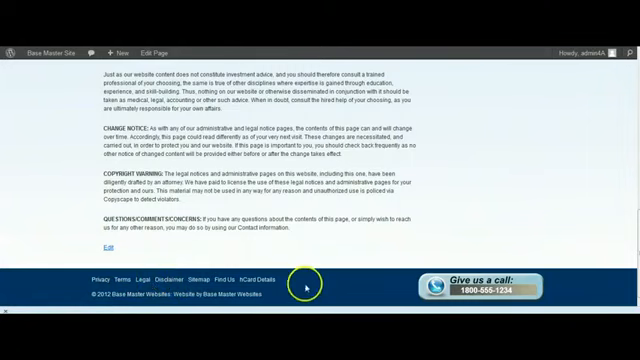
mouse_move(395, 150)
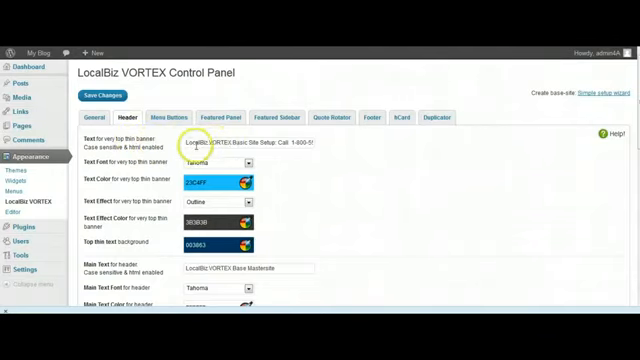
- Scroll through the Header tab options before moving to the Featured Panel settings
scroll(down, 3)
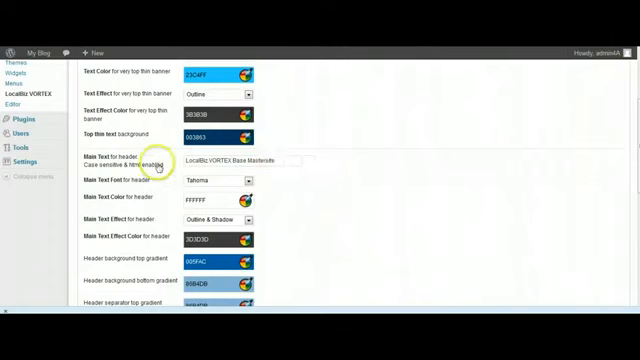
scroll(down, 3)
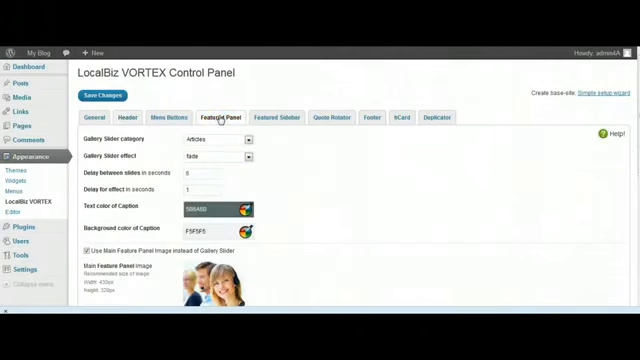
- Review the Featured Sidebar options, then bring up the Quote Rotator testimonial settings
scroll(down, 3)
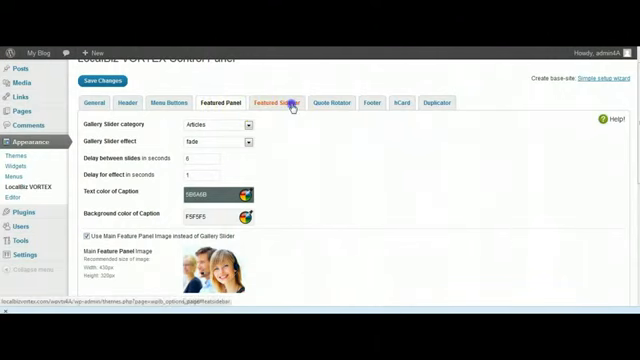
click(291, 101)
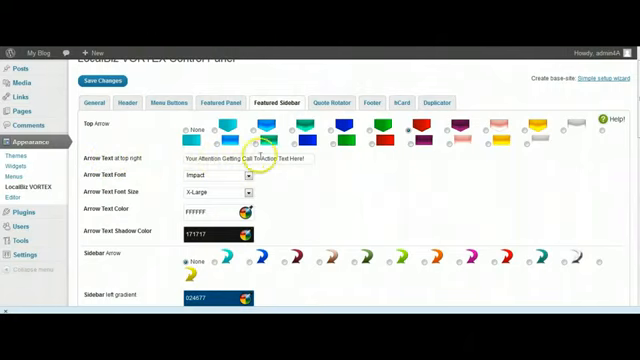
mouse_move(310, 178)
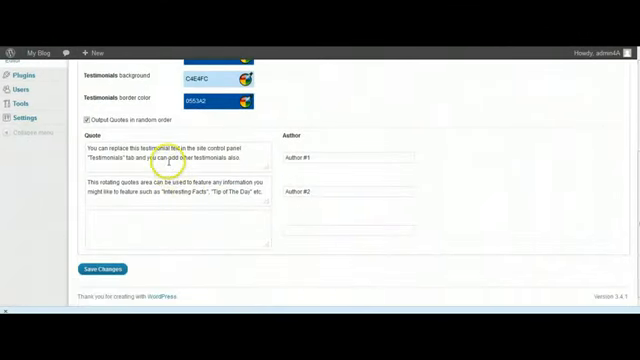
scroll(up, 3)
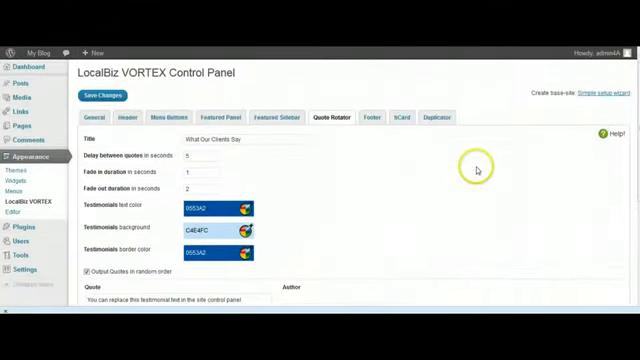
- Show the hCard business details with the North Sydney address and phone number
scroll(down, 3)
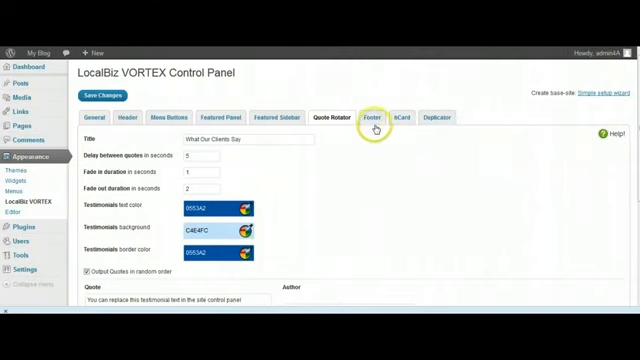
click(373, 116)
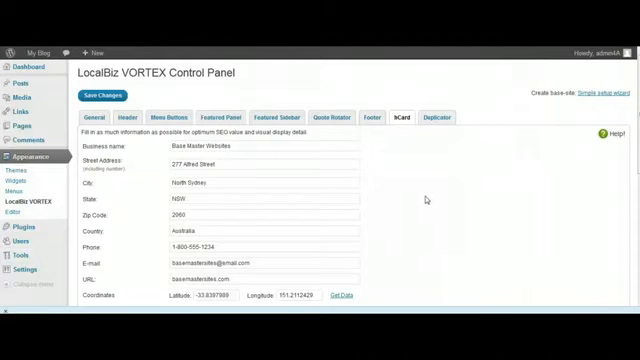
mouse_move(424, 199)
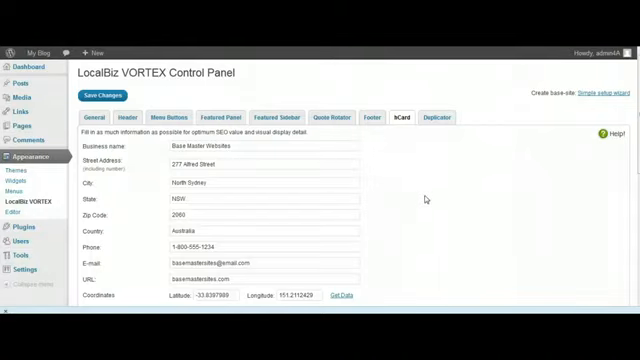